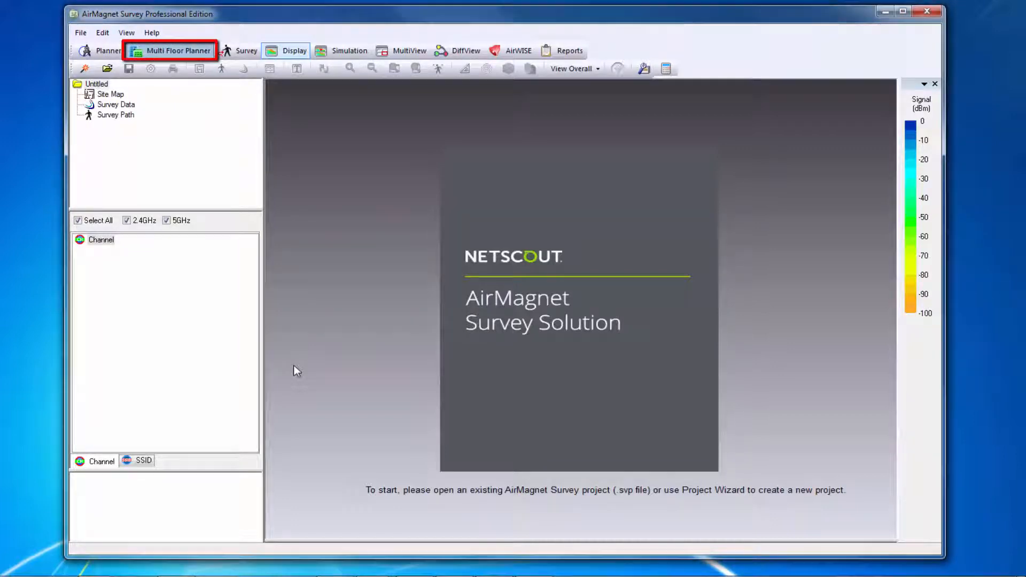
# Launch the Multi Floor Planner to get an empty 3D building workspace.
pyautogui.click(177, 50)
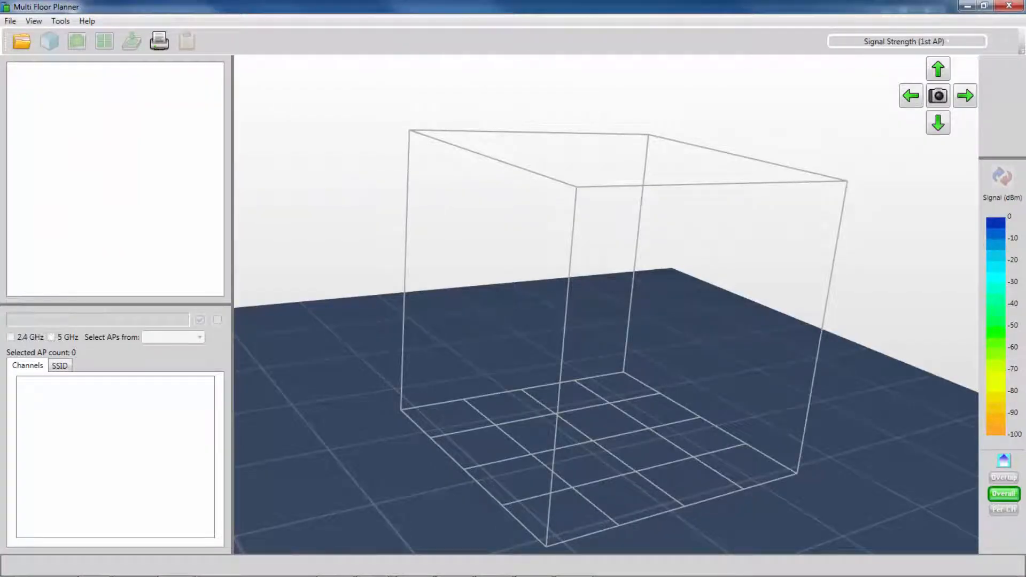
# Create a new building named 'Tutorial' with 4 floors at 10.000 ft floor height.
pyautogui.click(9, 20)
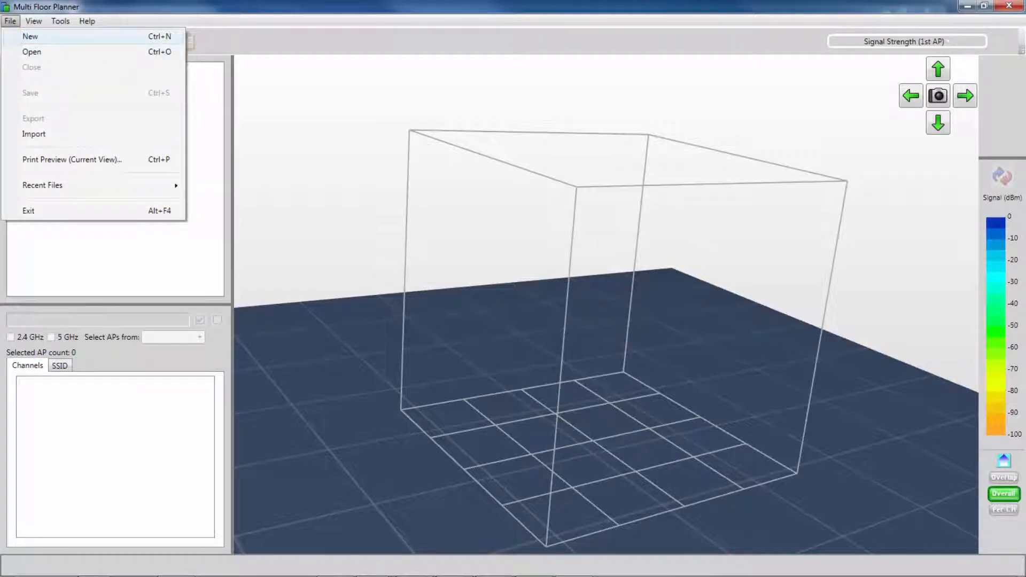
pyautogui.click(30, 36)
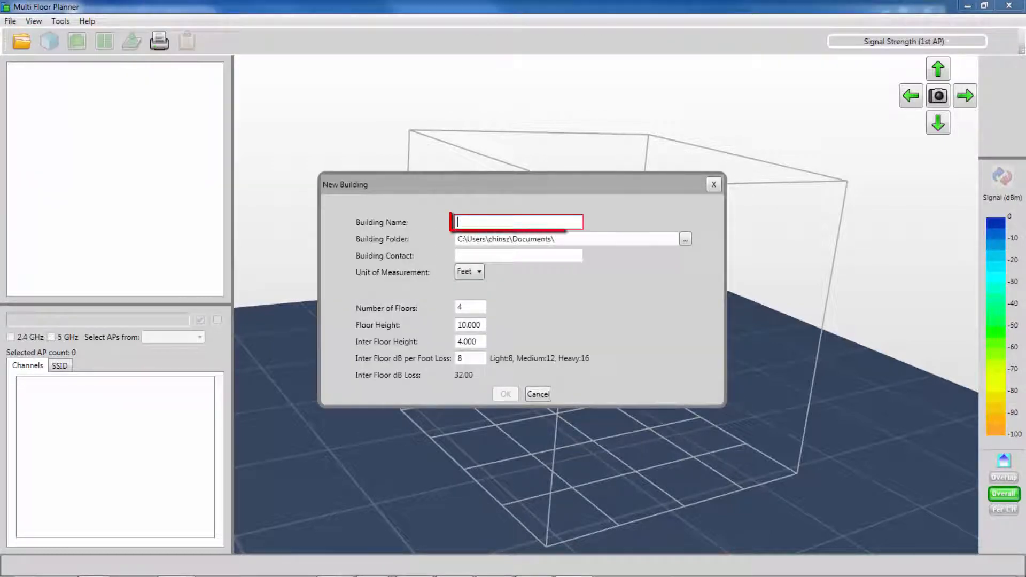
pyautogui.write('Tutorial')
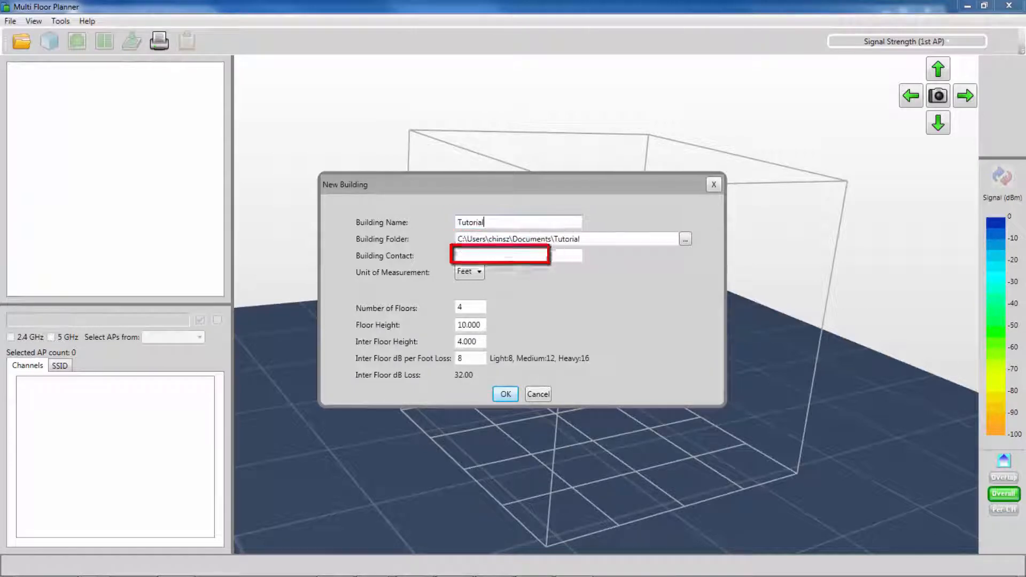
pyautogui.click(469, 325)
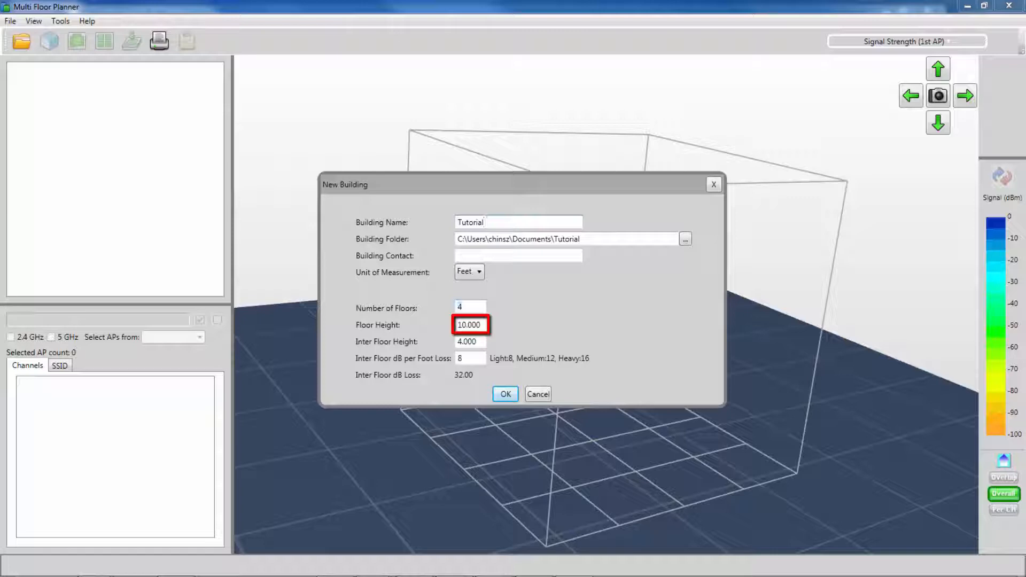
pyautogui.click(470, 341)
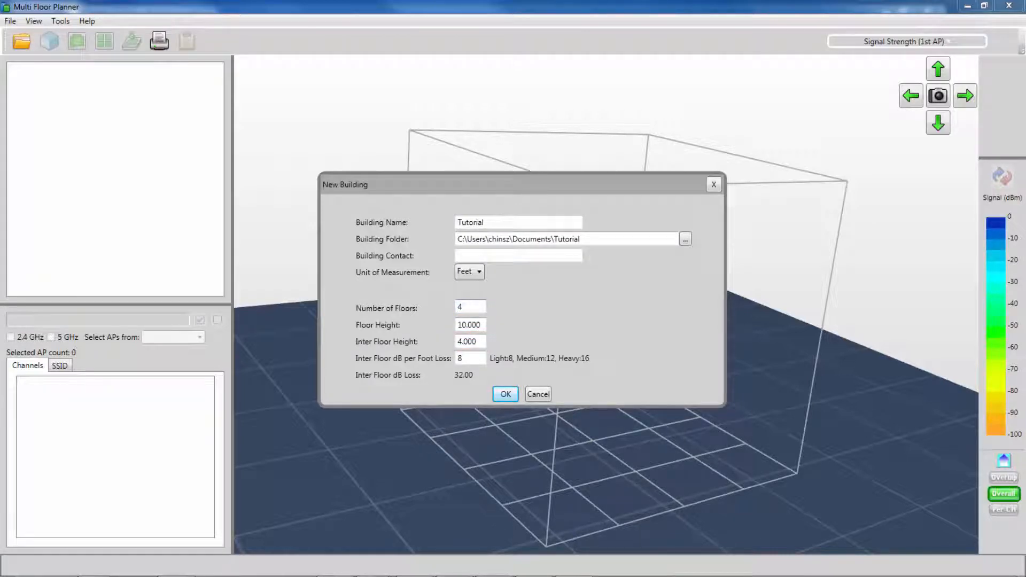
pyautogui.click(505, 393)
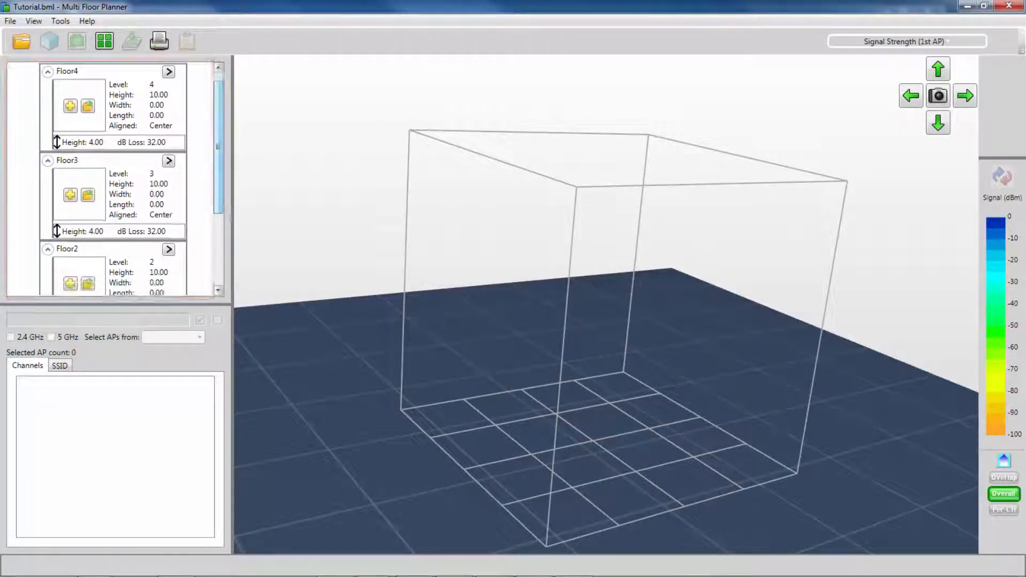
pyautogui.scroll(-3)
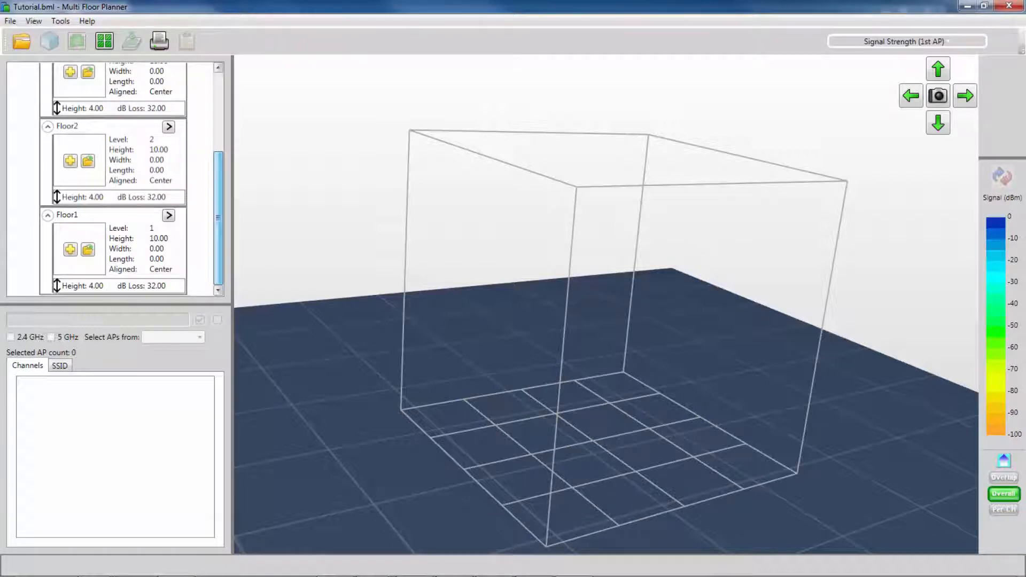
pyautogui.click(70, 250)
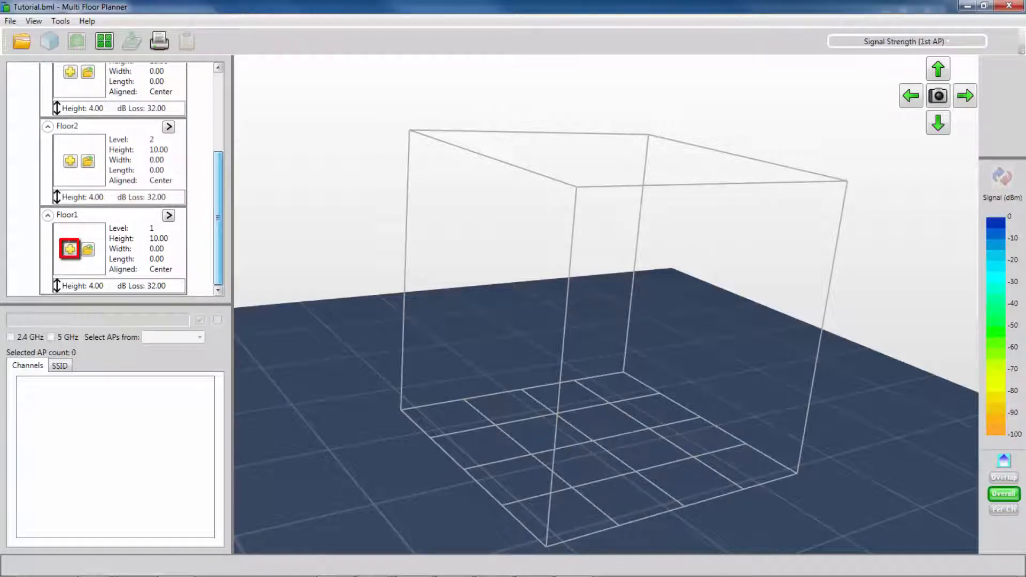
pyautogui.moveTo(69, 249)
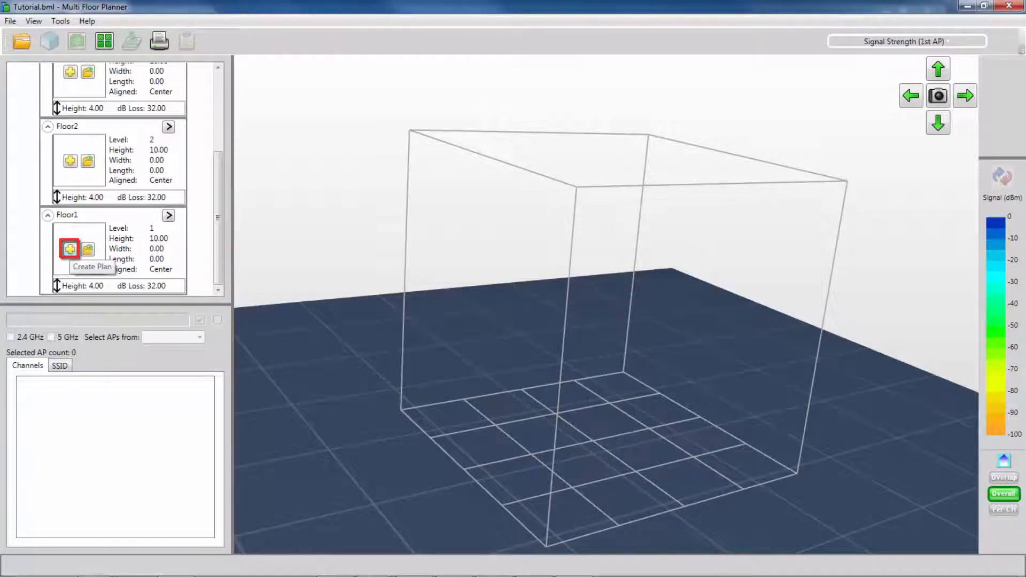
# Create a plan for Floor1 named 'Floor' from the Floor1 floor-plan image.
pyautogui.click(70, 249)
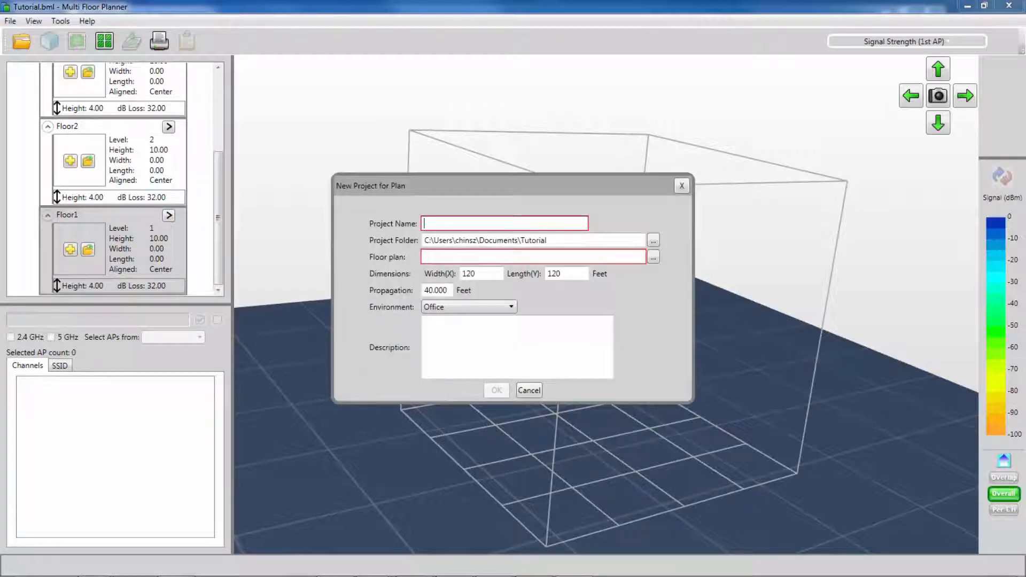
pyautogui.write('Floor1')
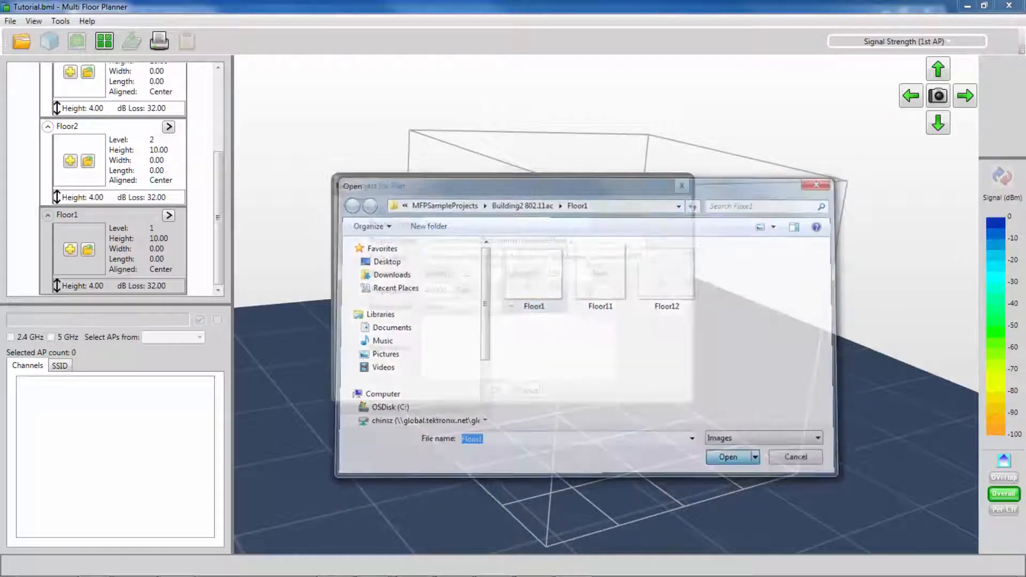
pyautogui.click(728, 457)
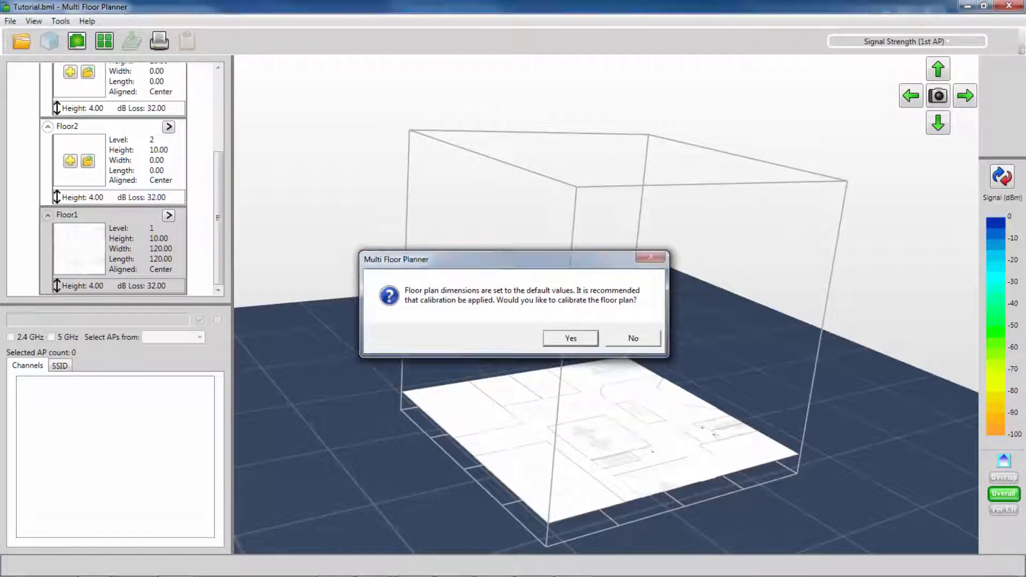
# Calibrate Floor1 by setting the top wall to 100 feet, giving a 100.15 ft square site.
pyautogui.click(632, 339)
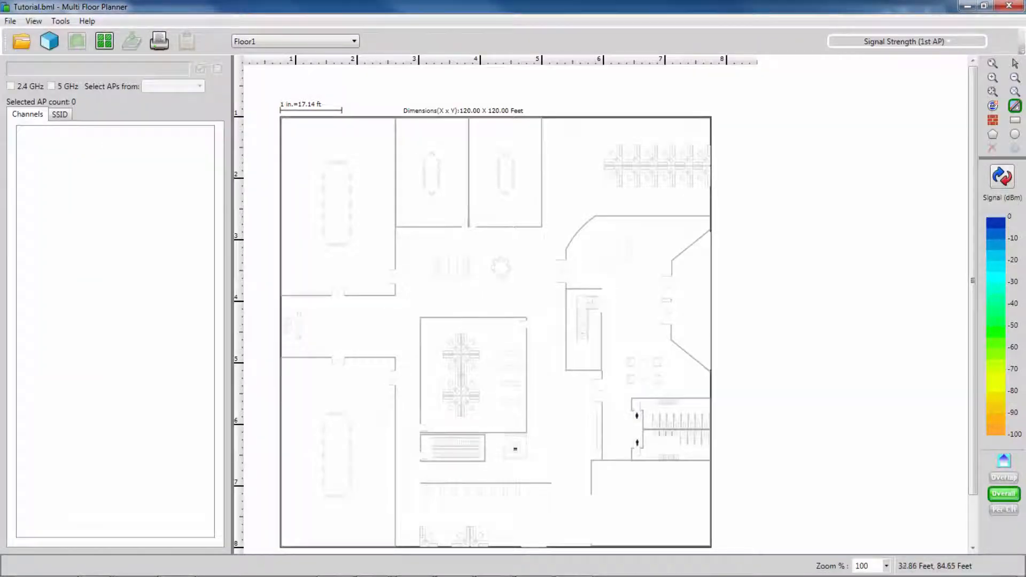
pyautogui.moveTo(280, 107); pyautogui.dragTo(545, 102)
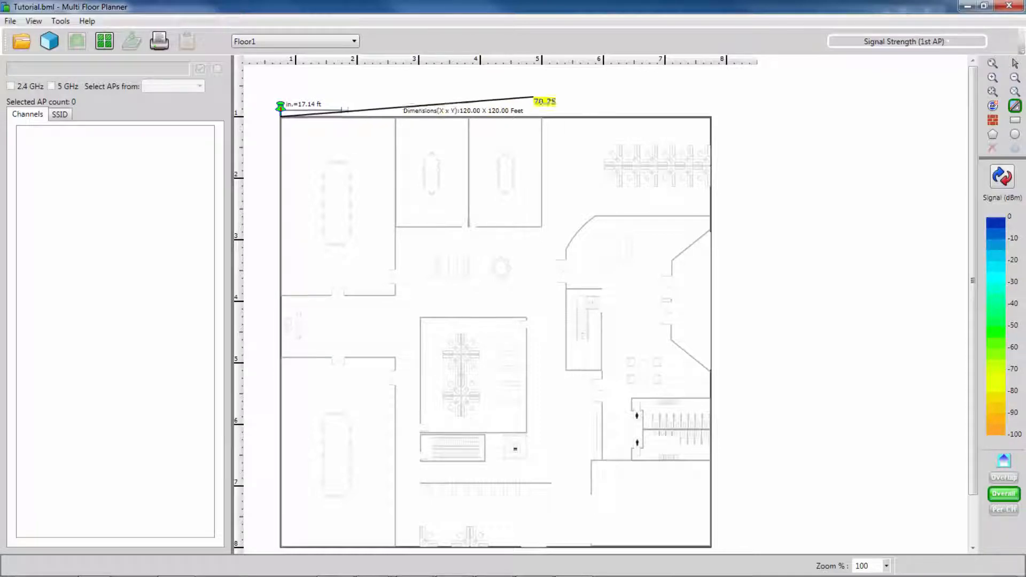
pyautogui.moveTo(545, 101); pyautogui.dragTo(724, 120)
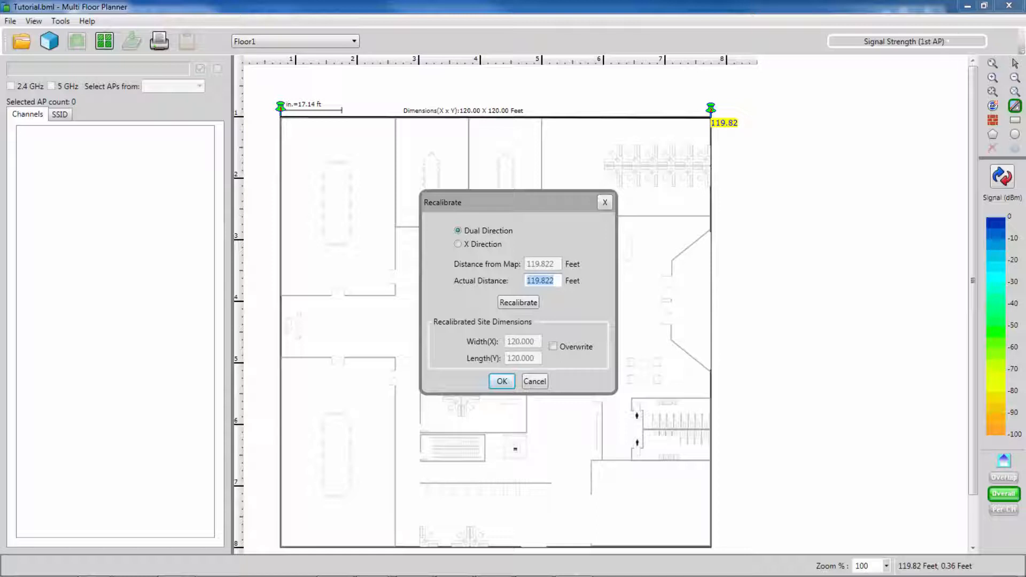
pyautogui.write('100')
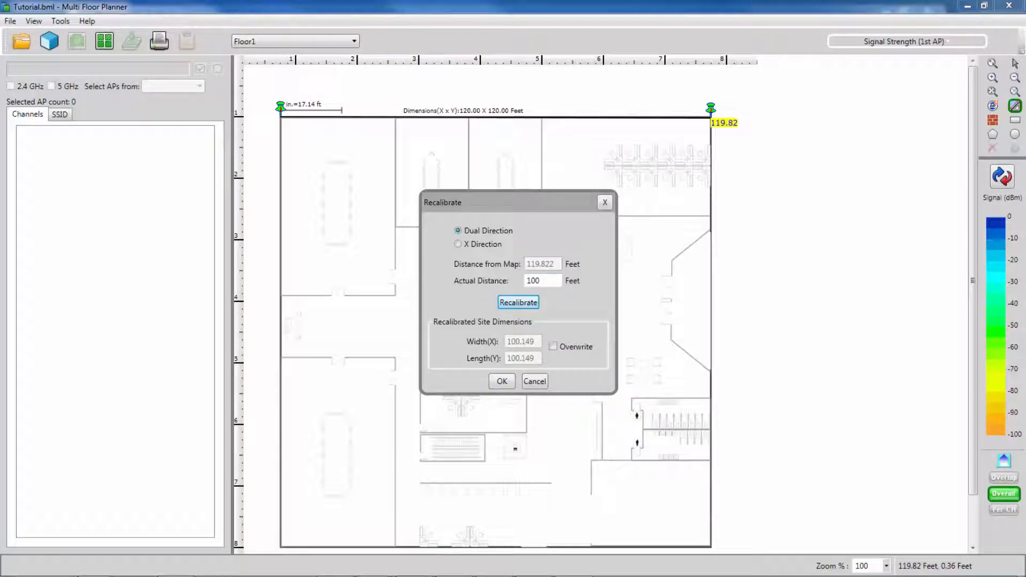
pyautogui.click(502, 382)
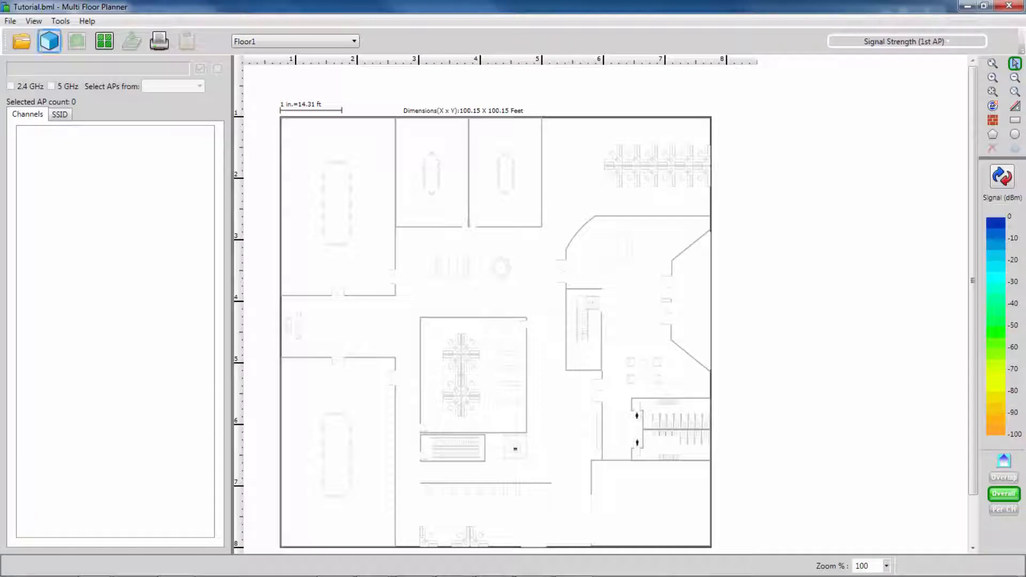
pyautogui.click(76, 41)
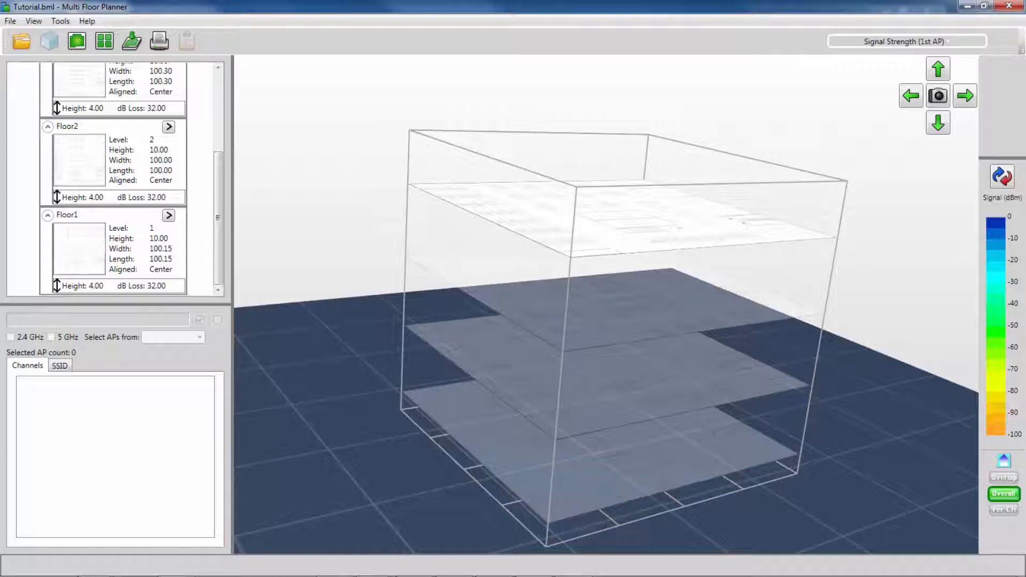
# Show the Floor1 plan in 3D, then open Floor Alignment with all four floors stacked.
pyautogui.click(98, 215)
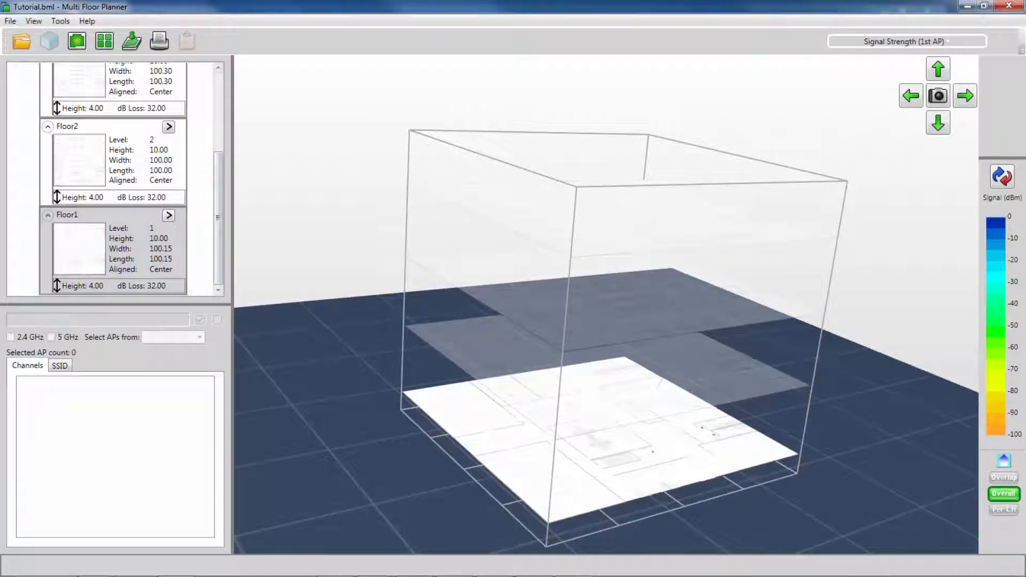
pyautogui.moveTo(130, 41)
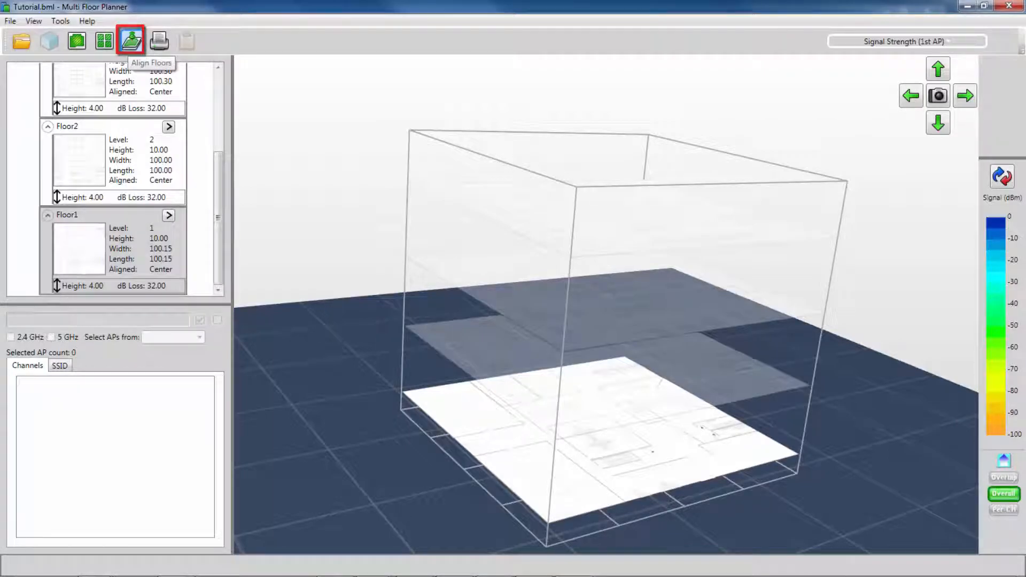
pyautogui.click(131, 41)
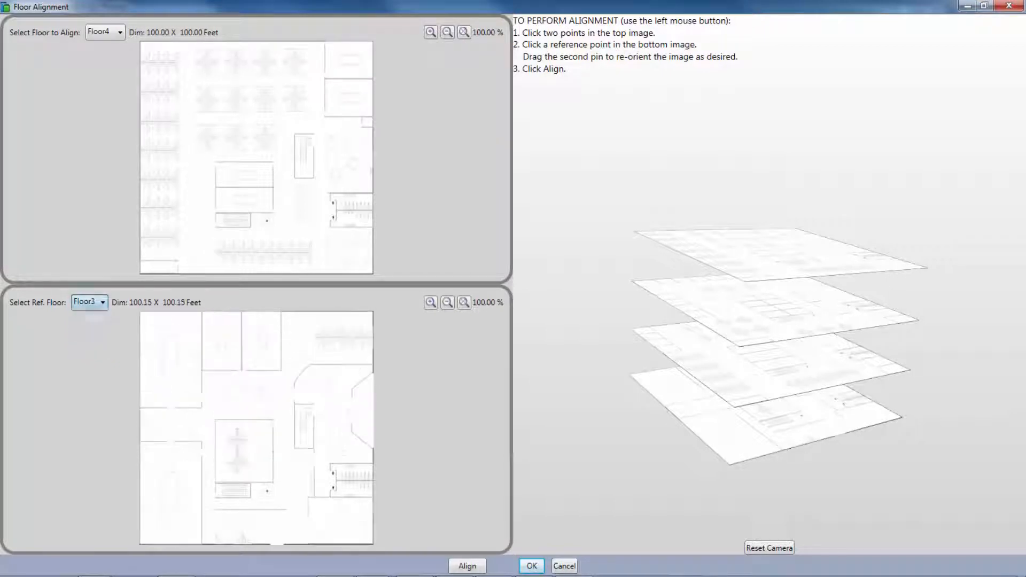
# Align Floor2 onto reference Floor1 by matching two pins on each plan.
pyautogui.click(89, 301)
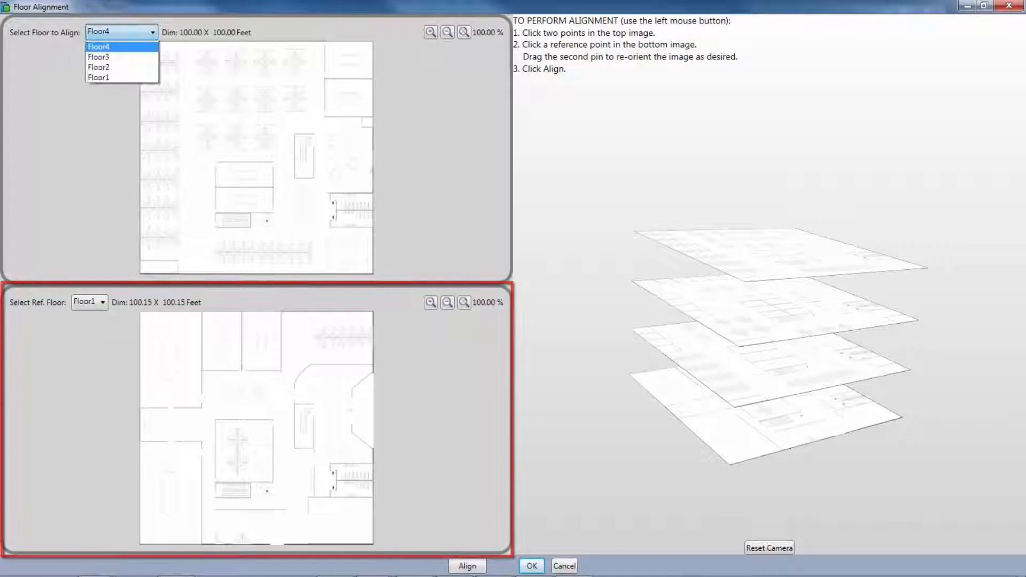
pyautogui.click(99, 67)
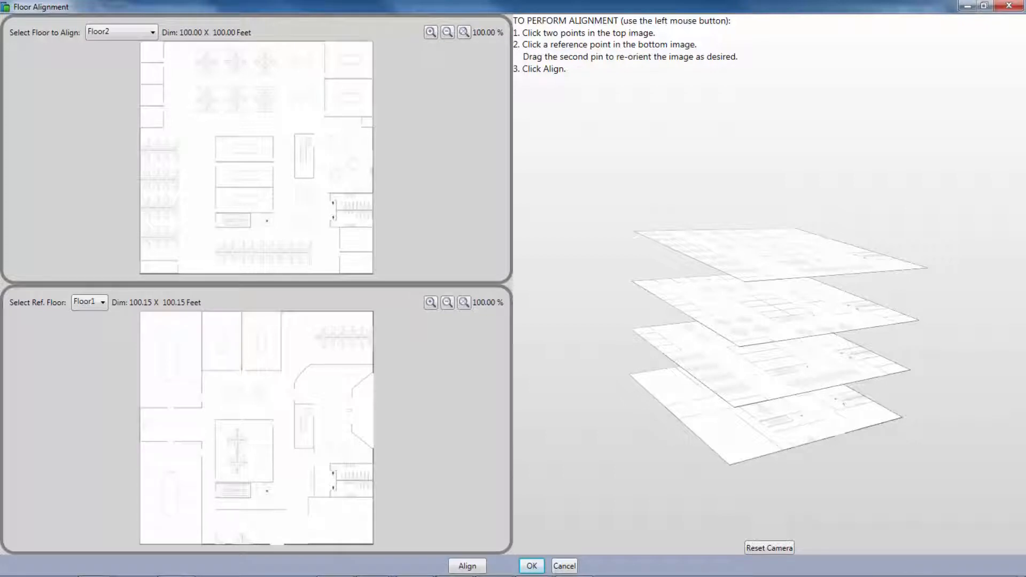
pyautogui.click(330, 183)
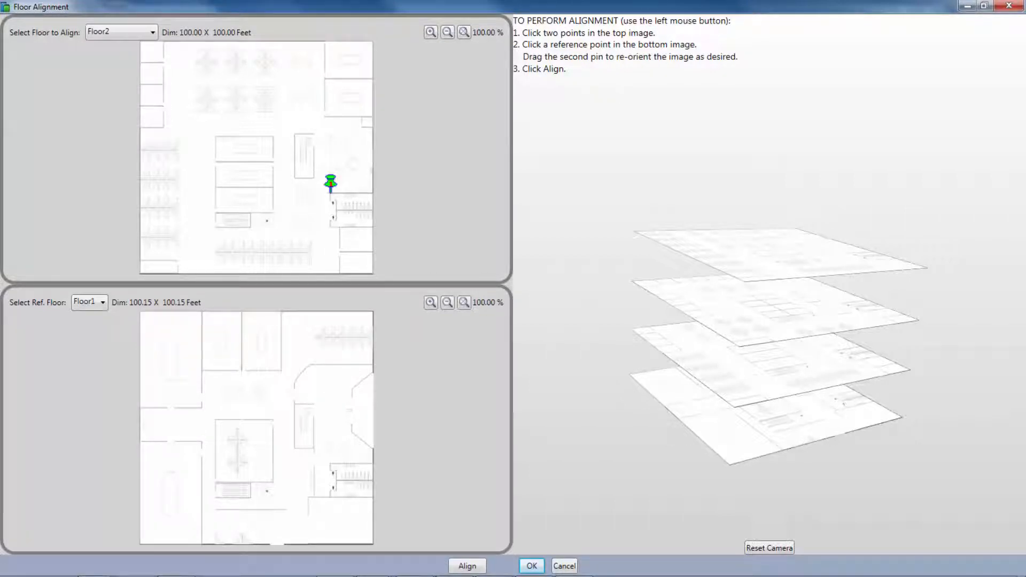
pyautogui.click(329, 215)
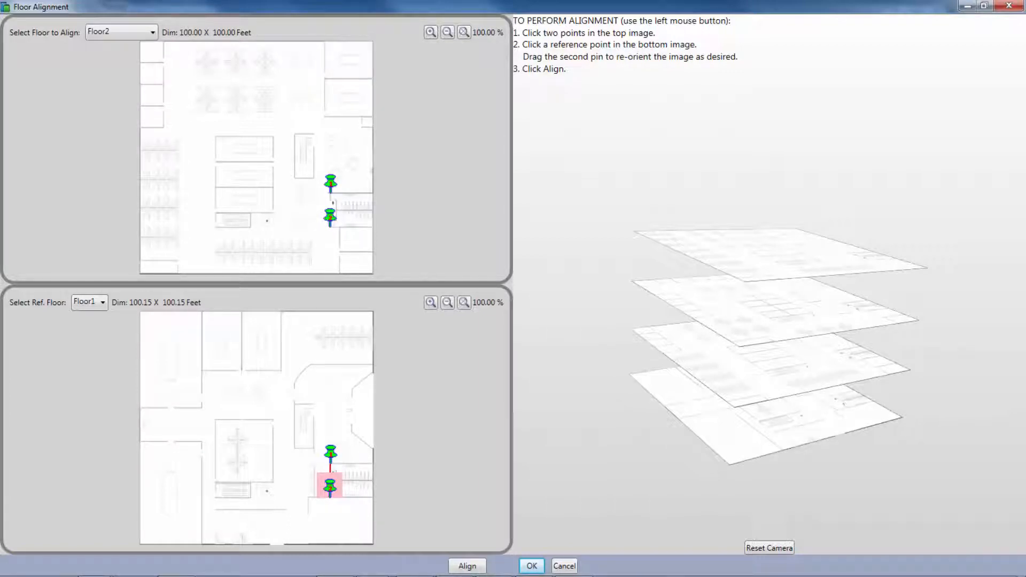
pyautogui.moveTo(330, 483); pyautogui.dragTo(307, 483)
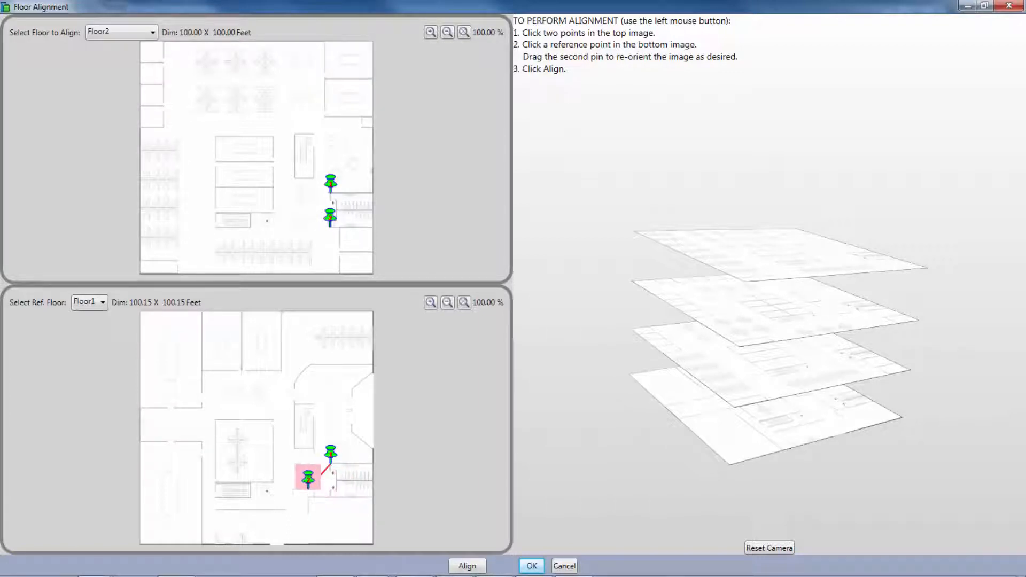
pyautogui.moveTo(306, 477); pyautogui.dragTo(329, 483)
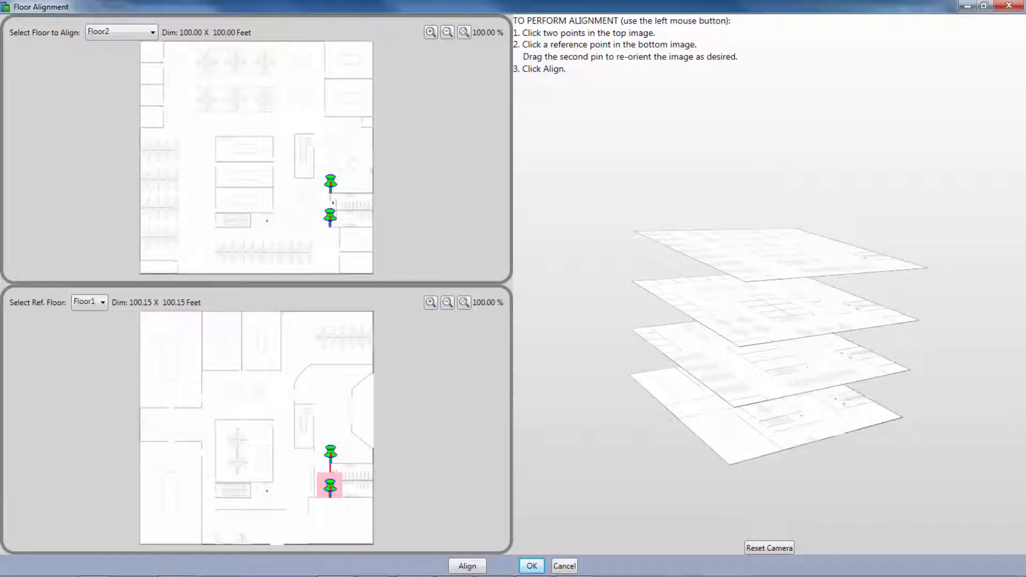
pyautogui.click(467, 566)
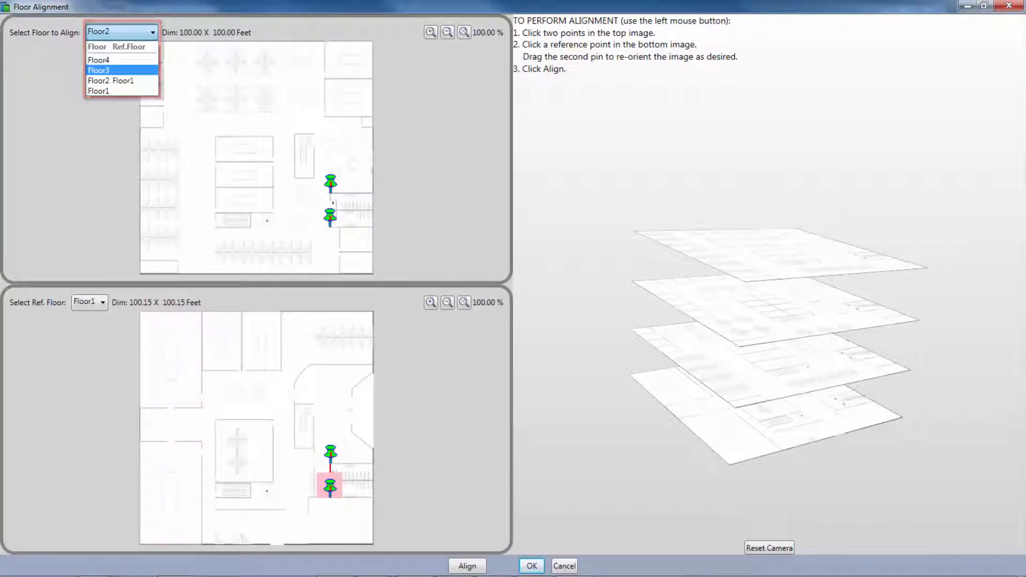
pyautogui.click(531, 565)
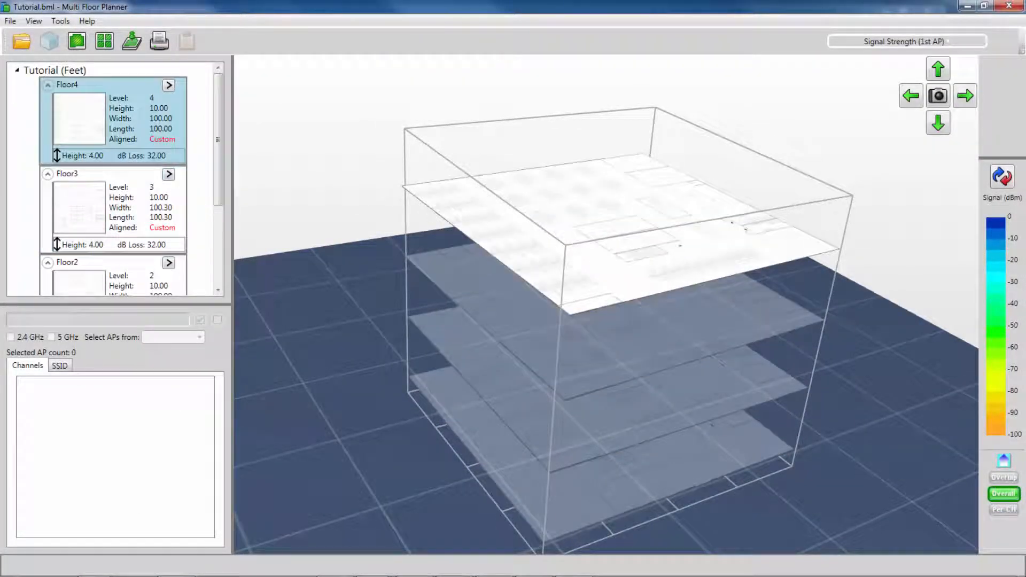
# Scroll the 3D building view, then display Floor1's flat 100.15 by 100.15 ft plan.
pyautogui.scroll(-3)
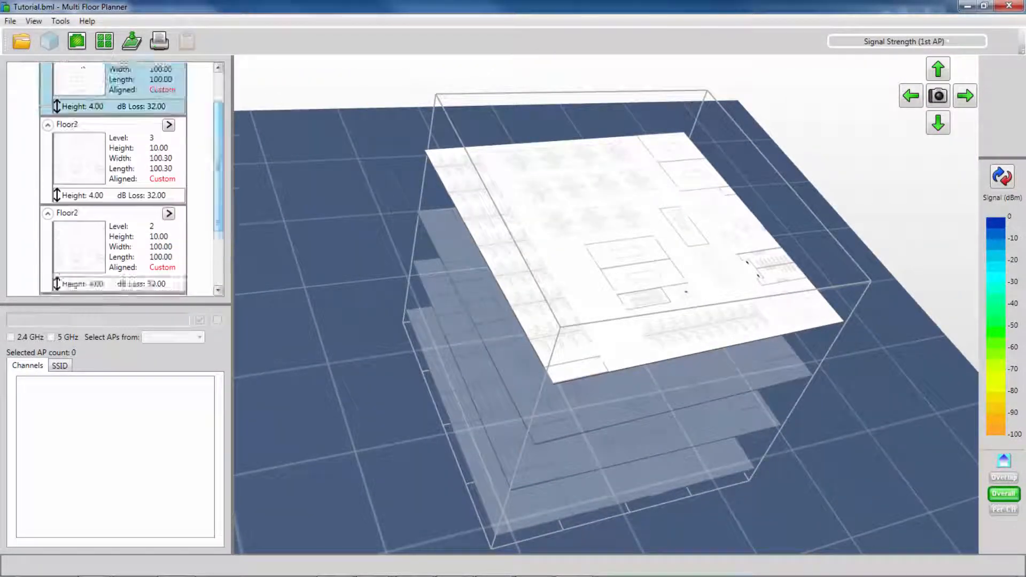
pyautogui.click(76, 41)
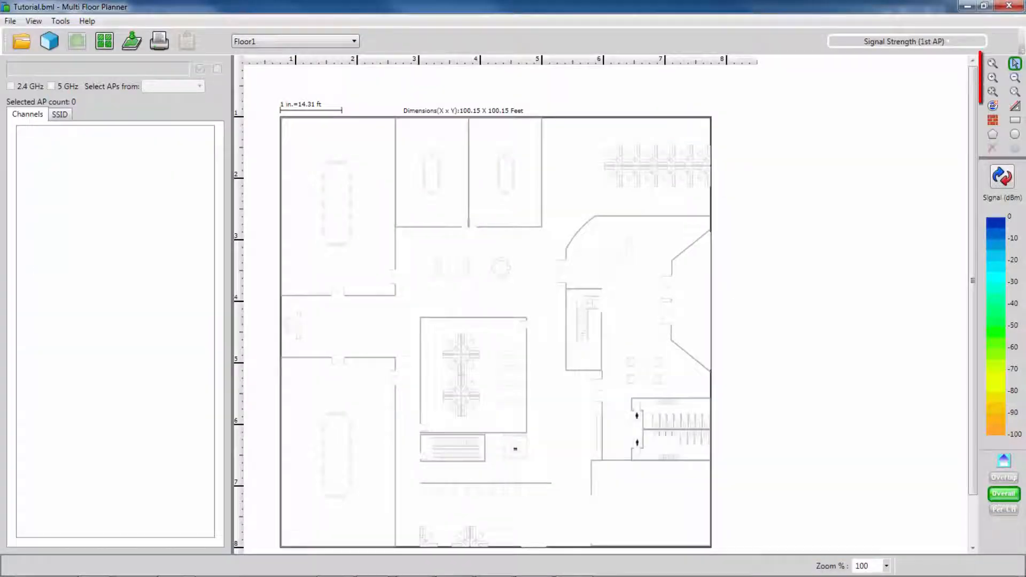
# Draw a Dry Wall (4 dB) attenuation wall across the Floor1 plan.
pyautogui.click(992, 120)
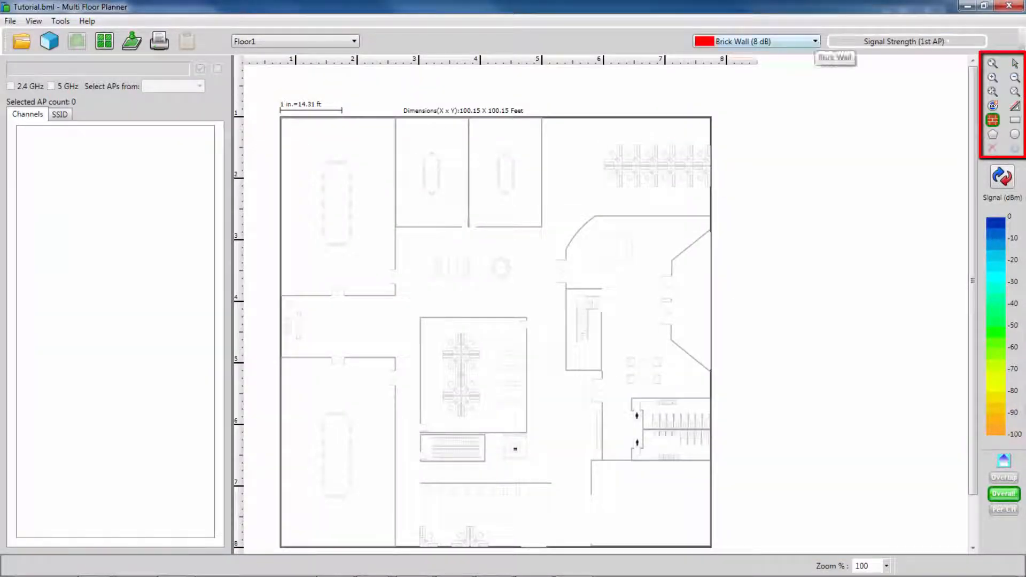
pyautogui.click(755, 41)
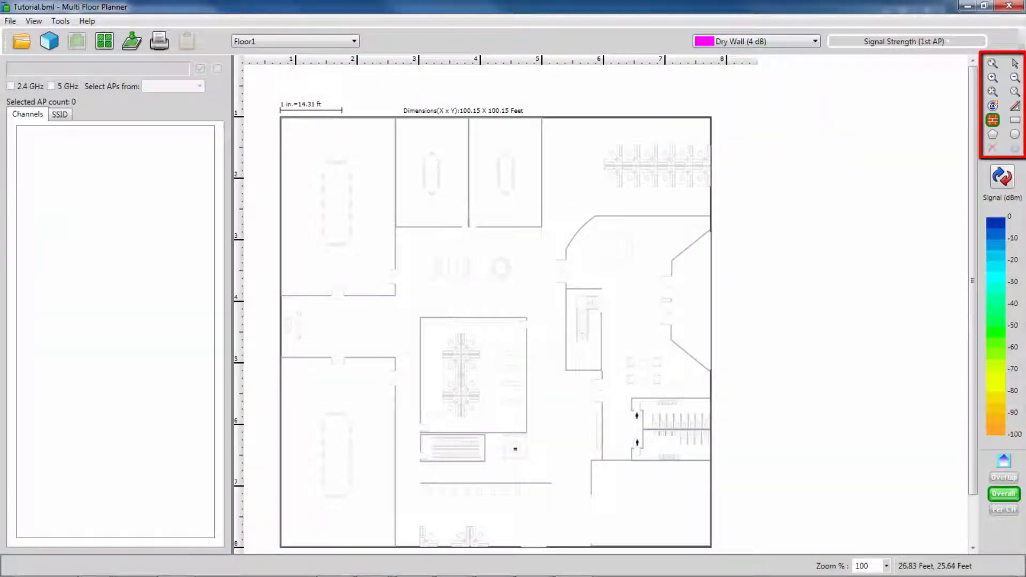
pyautogui.moveTo(397, 227); pyautogui.dragTo(542, 228)
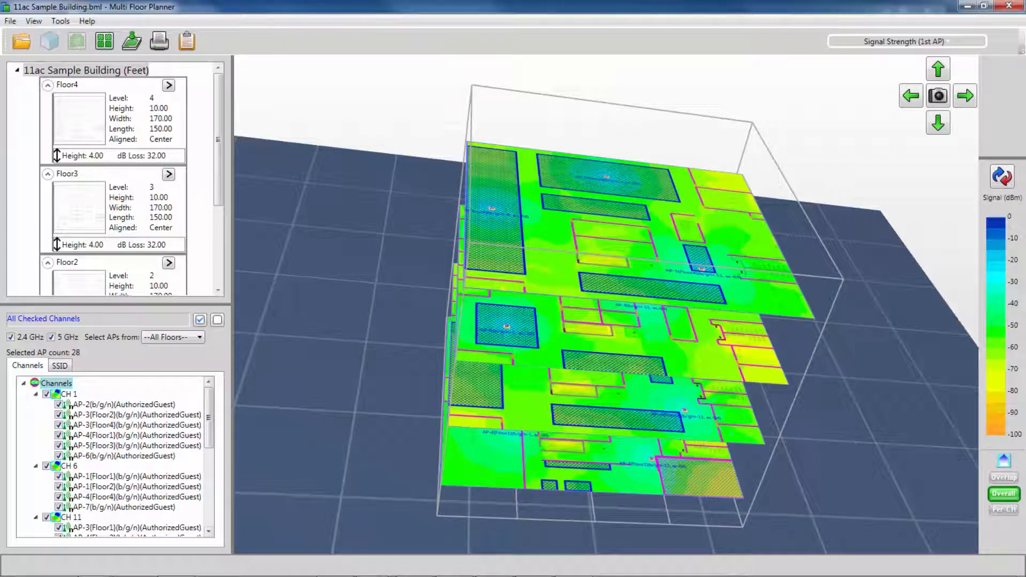
# Set 'Select APs from' to Floor2, selecting its six access points.
pyautogui.click(173, 337)
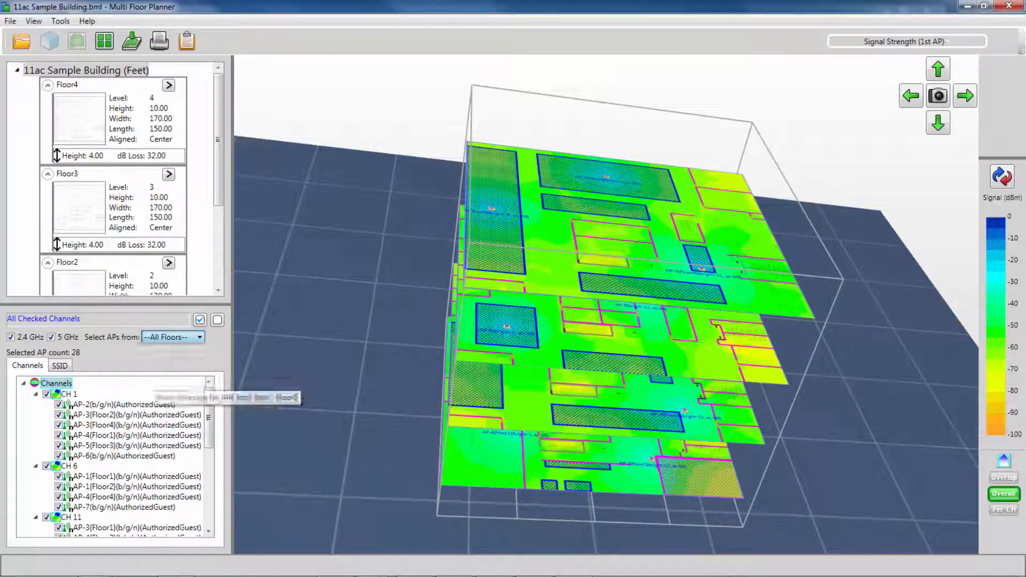
pyautogui.click(172, 336)
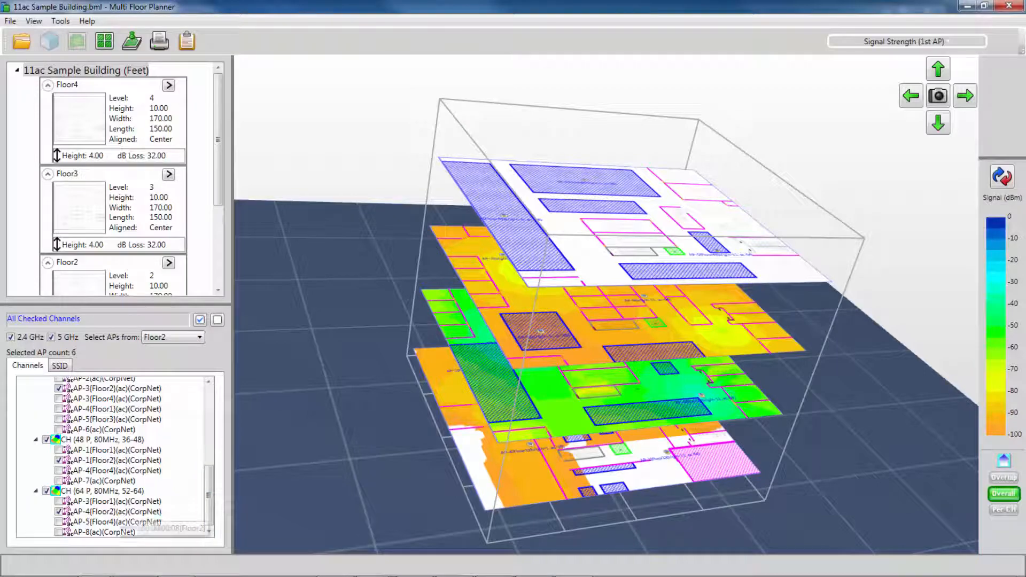
# Check only AP-4(Floor2)(ac)(CorpNet) in the Channels tree.
pyautogui.click(117, 512)
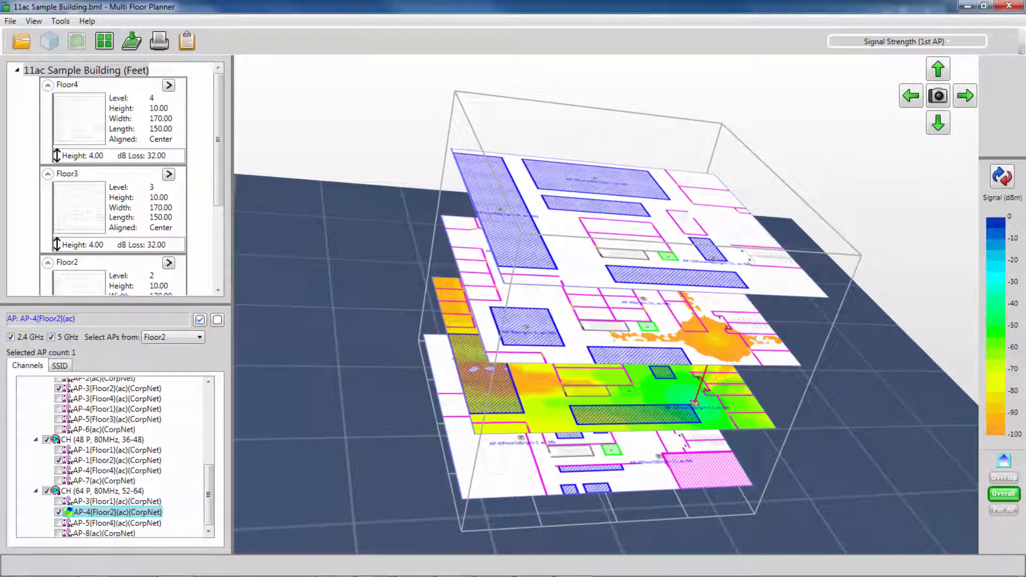
pyautogui.click(104, 41)
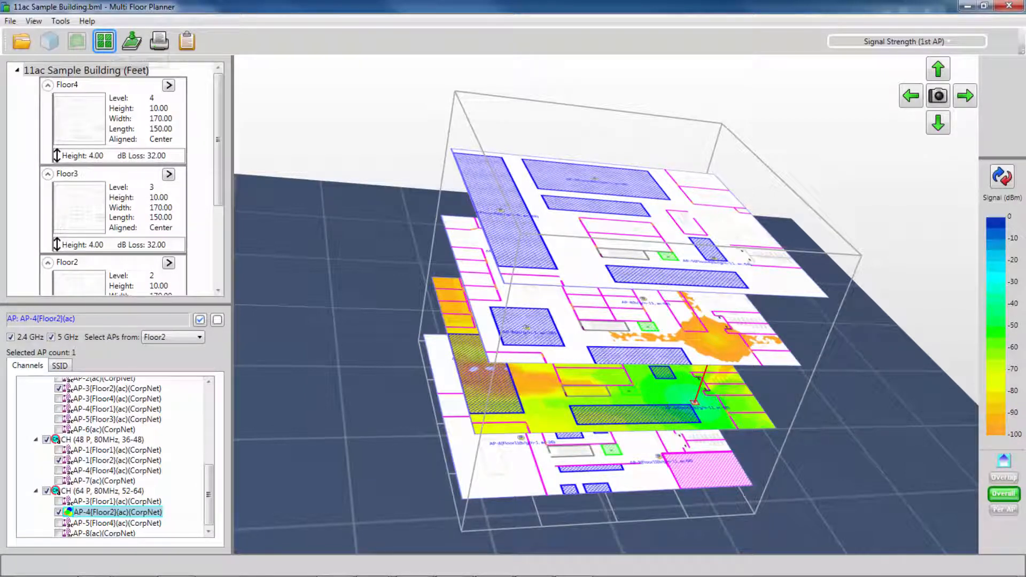
# Show the four floors in the 2x2 plan view and display AP-1(Floor2)(ac)(CorpNet)'s heat map.
pyautogui.click(103, 41)
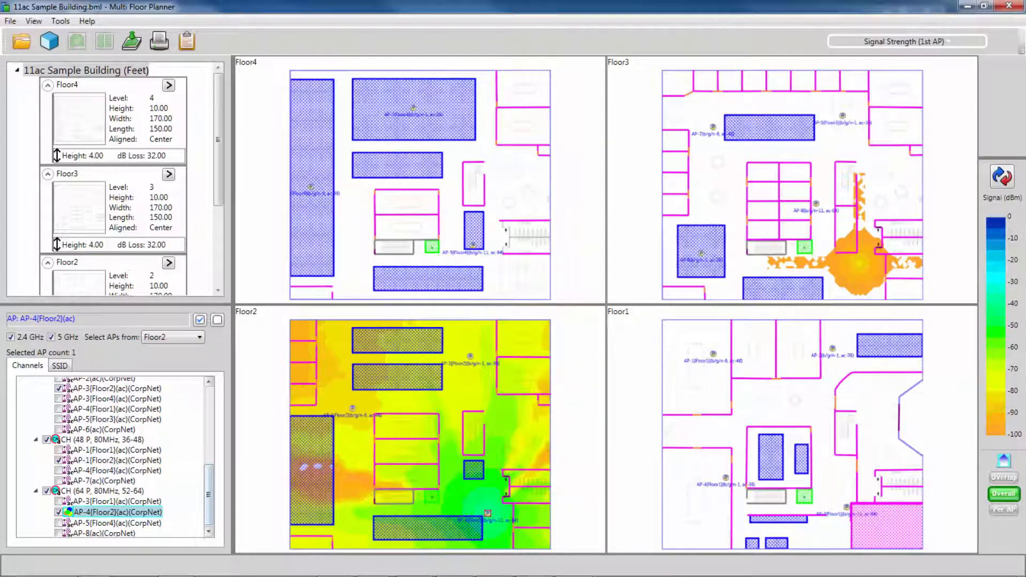
pyautogui.click(118, 461)
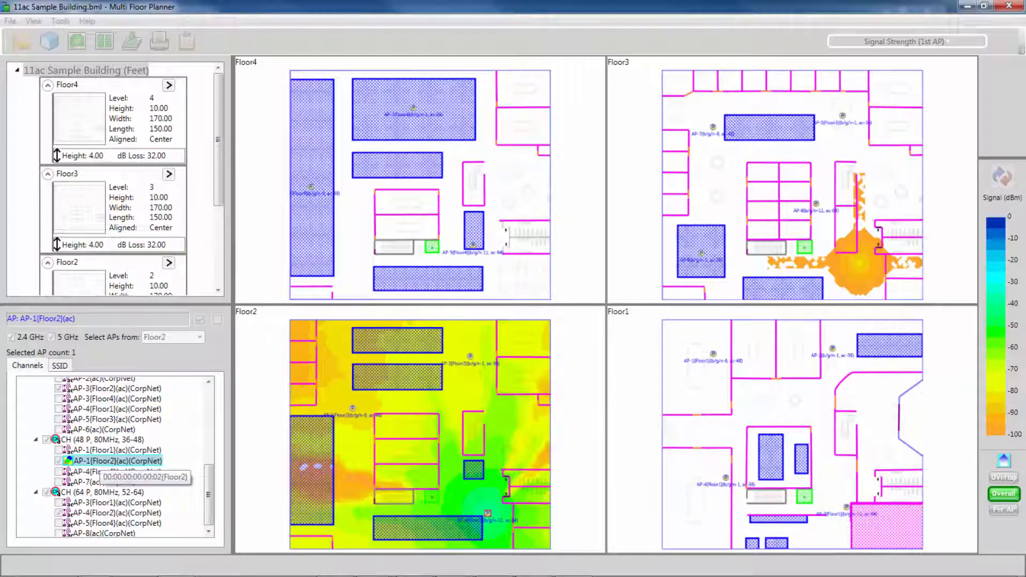